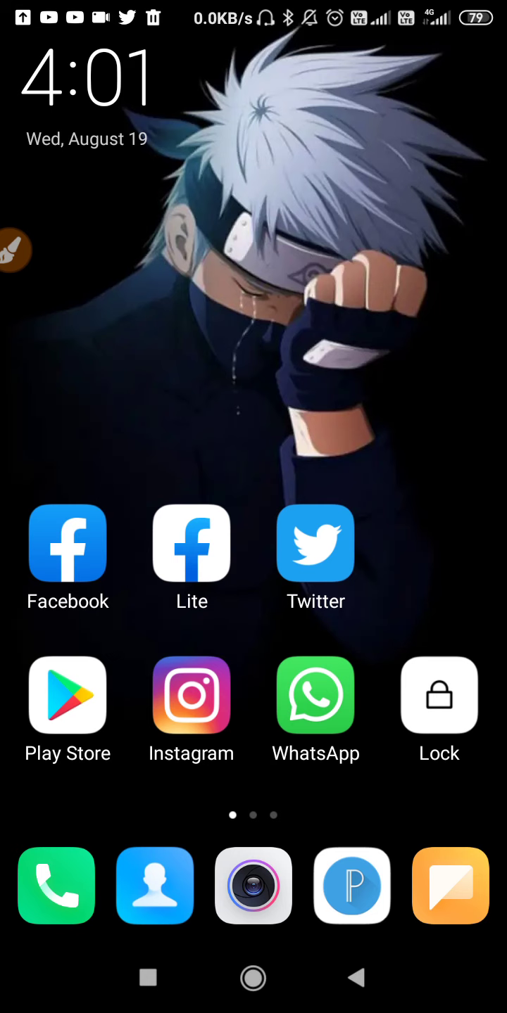
- Swipe to the second home screen page with Calendar, Gallery, Settings and YouTube
left_click(314, 544)
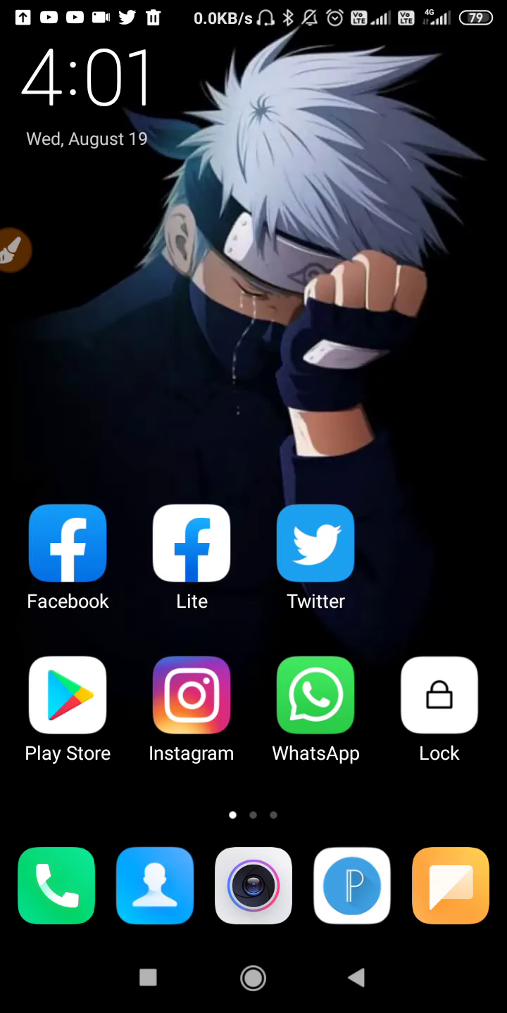
scroll("left", 3)
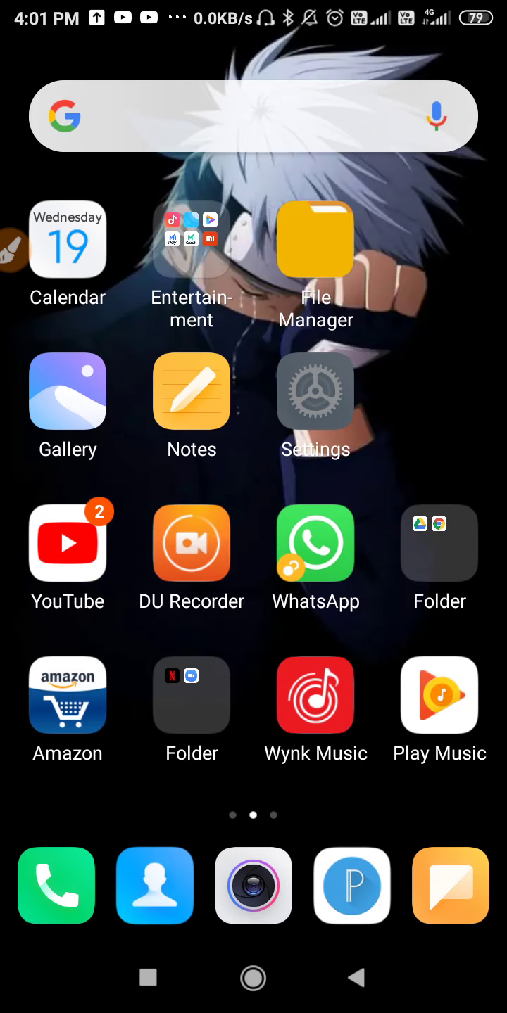
- Launch Settings and go to Apps to show the Manage apps list
left_click(315, 391)
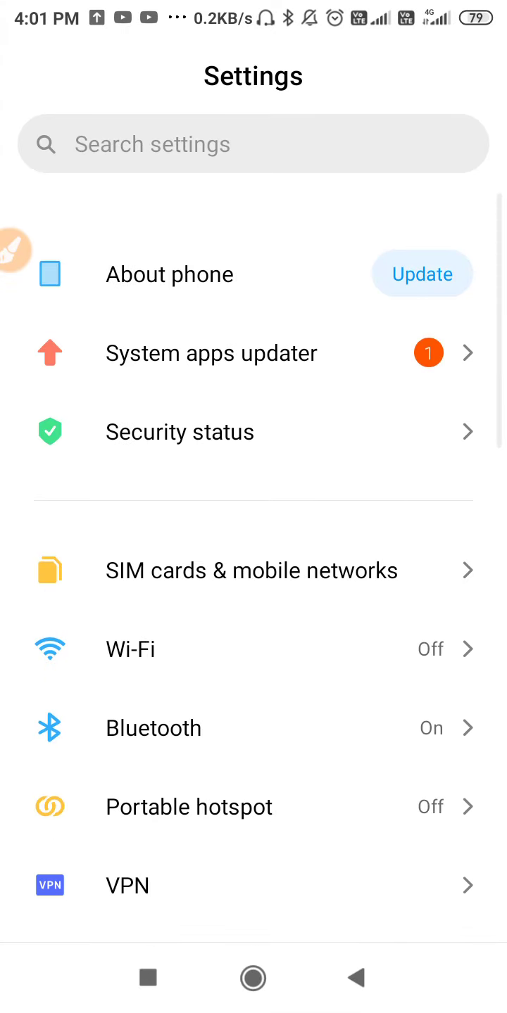
scroll("up", 3)
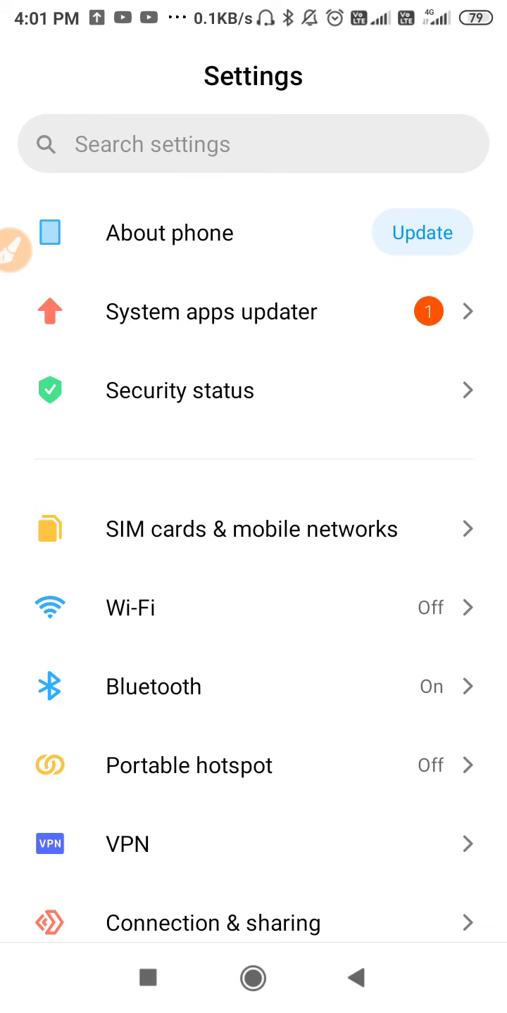
scroll("down", 3)
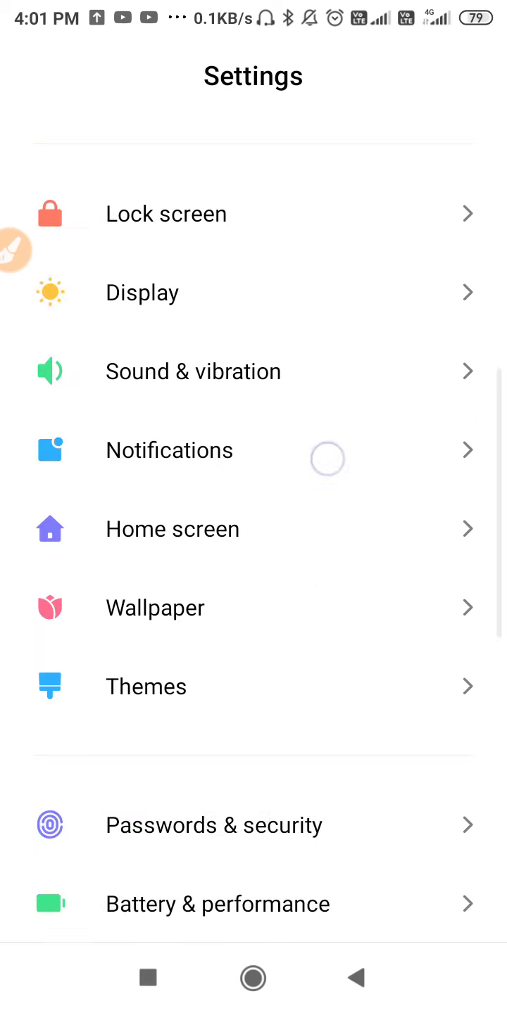
scroll("down", 3)
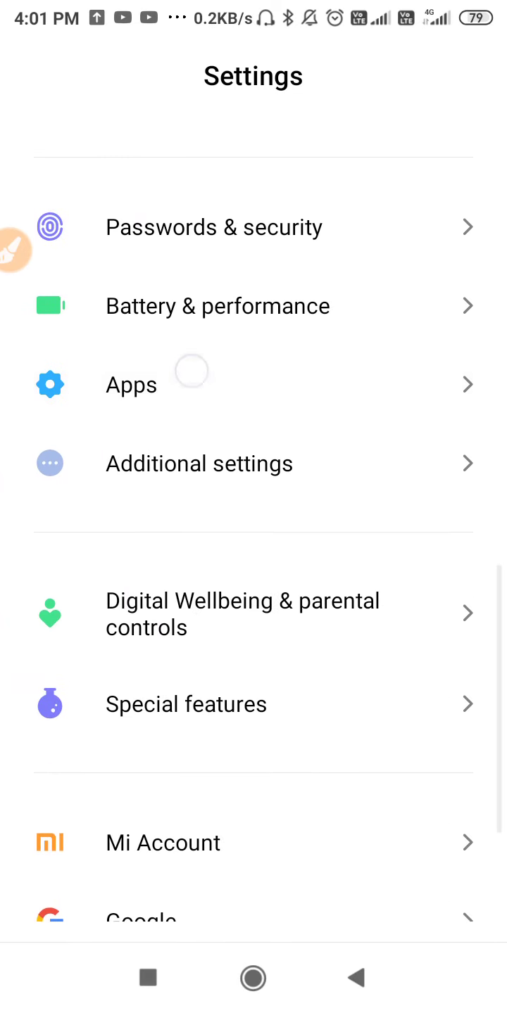
left_click(131, 384)
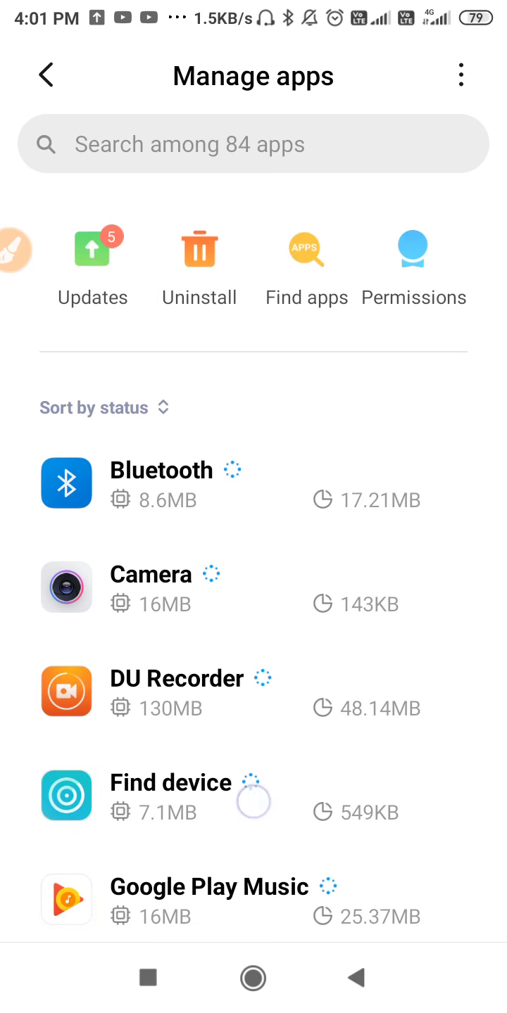
- Scroll the Manage apps list to Twitter and open its App info page
scroll("down", 3)
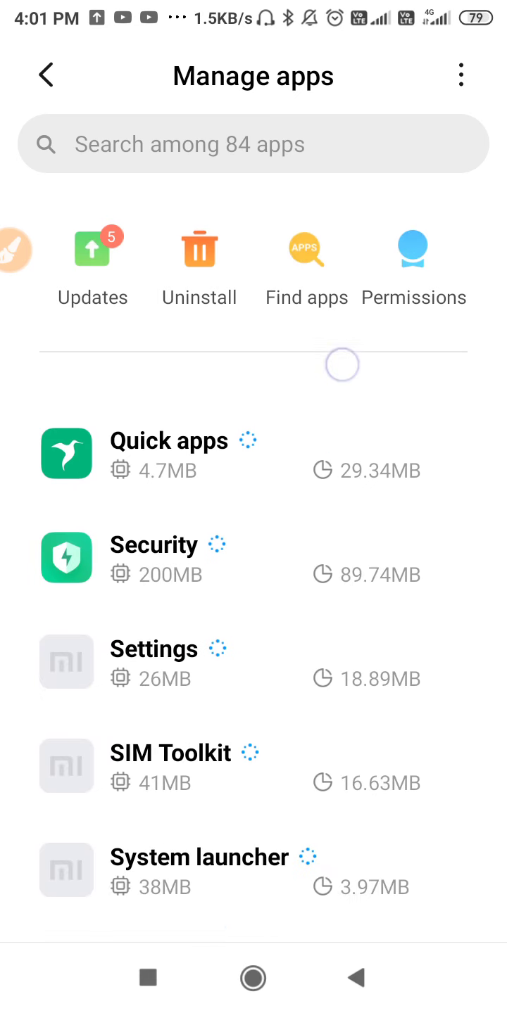
scroll("down", 3)
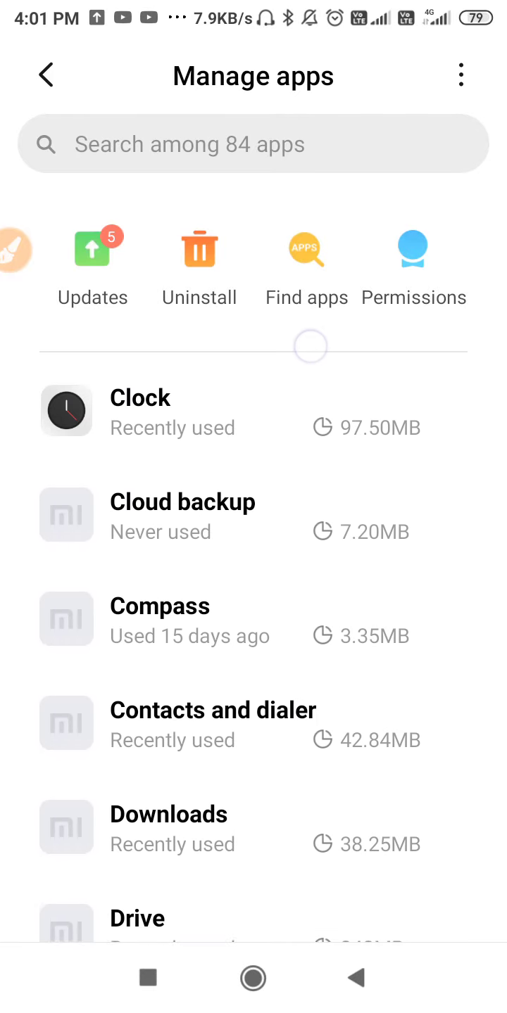
scroll("down", 3)
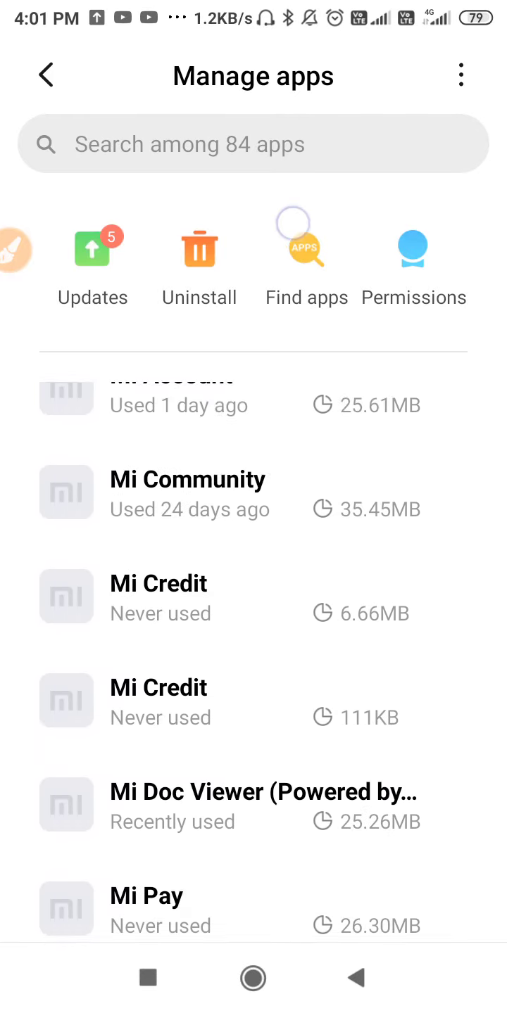
scroll("down", 3)
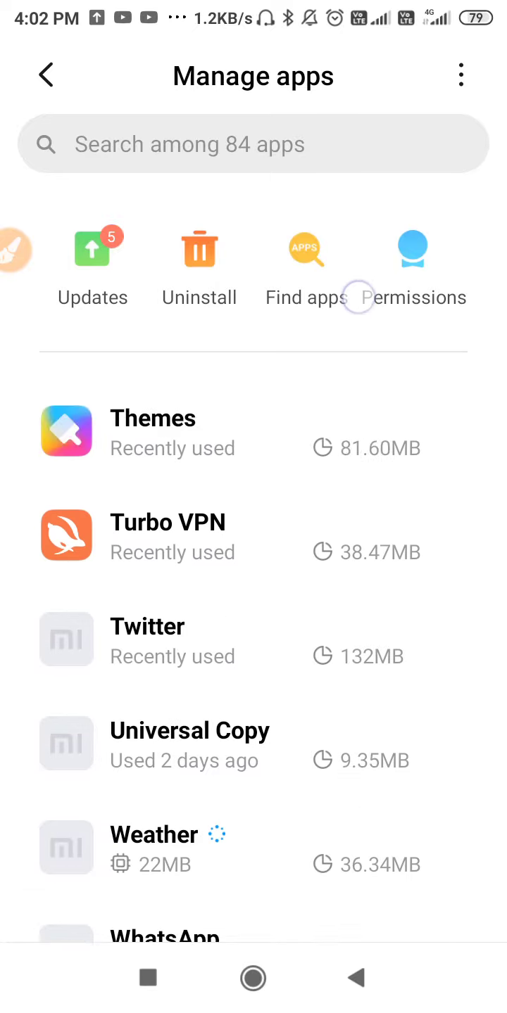
scroll("up", 3)
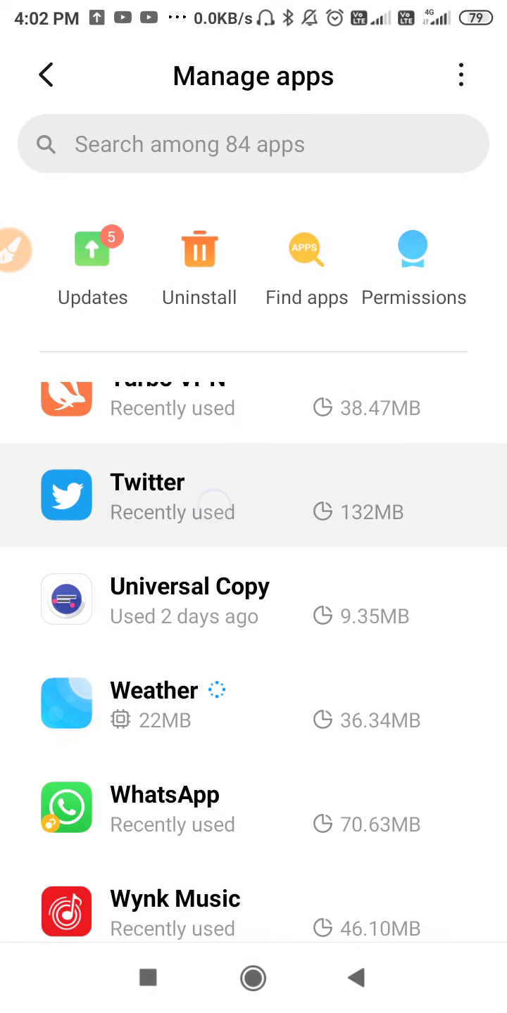
left_click(254, 496)
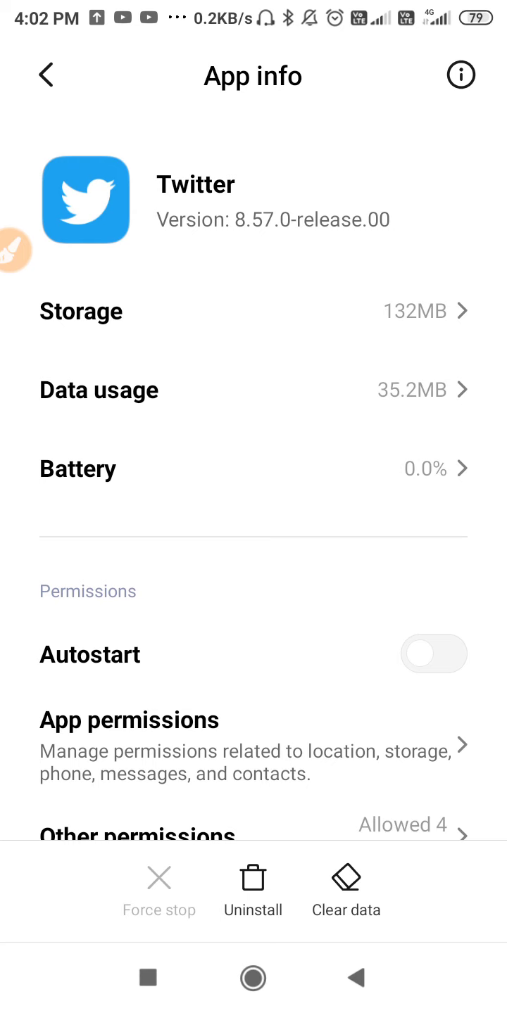
- Clear all of Twitter's data, confirm its permissions are all allowed, and return home
left_click(346, 889)
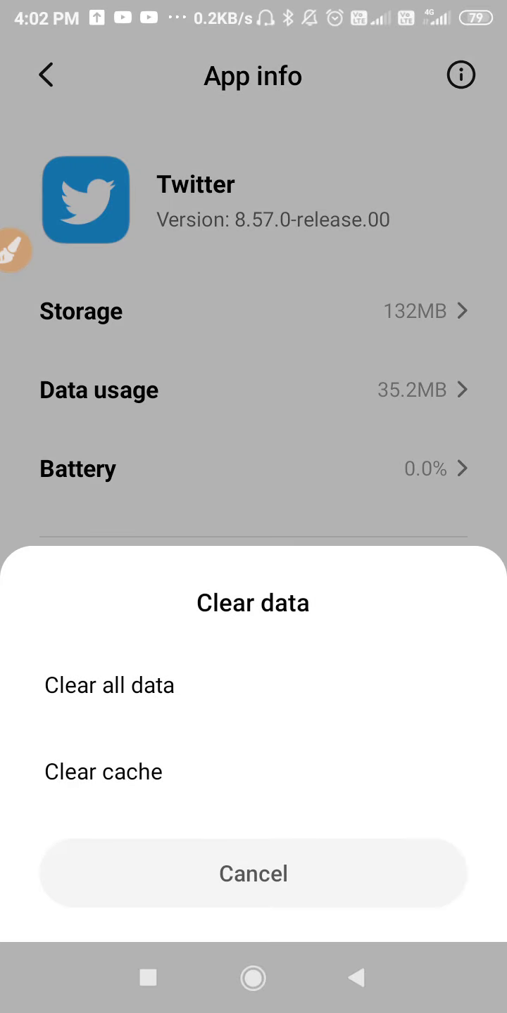
left_click(252, 873)
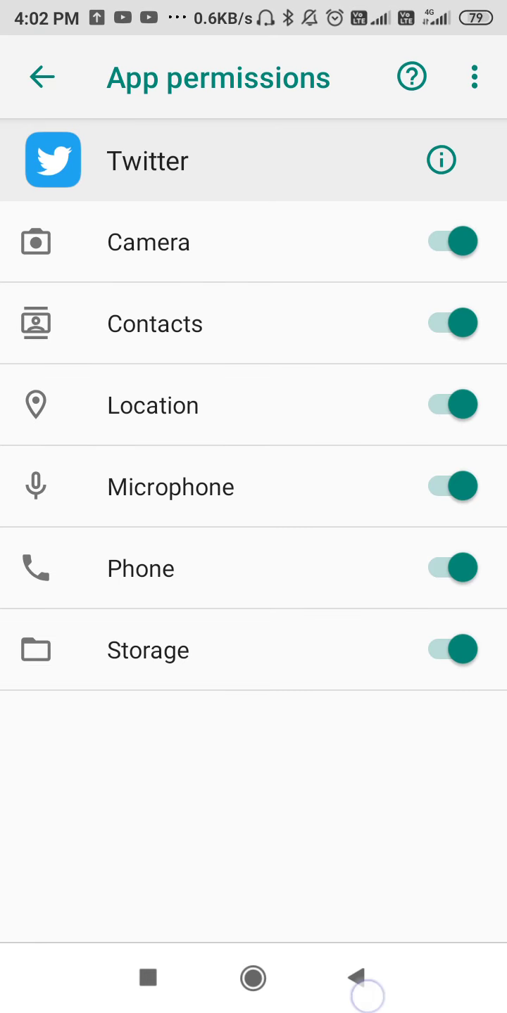
left_click(42, 77)
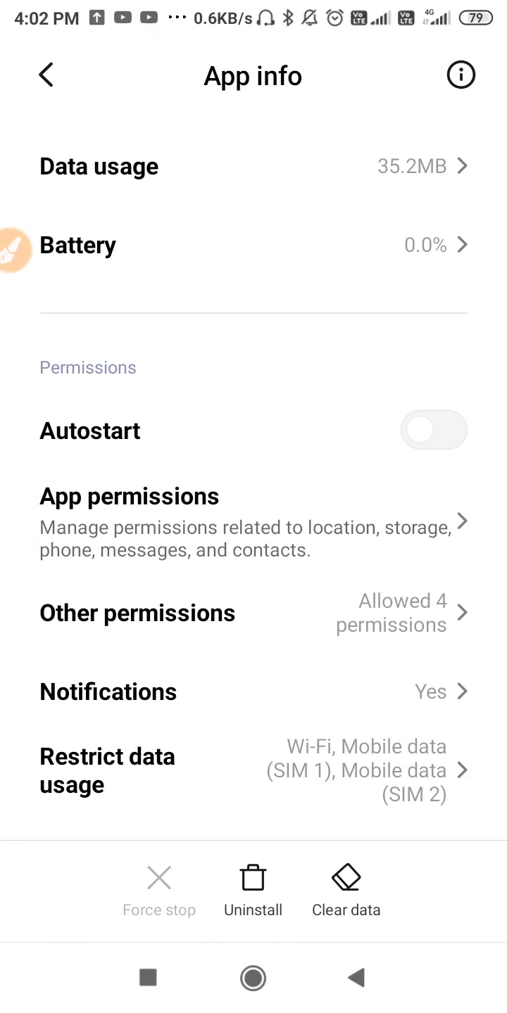
left_click(252, 978)
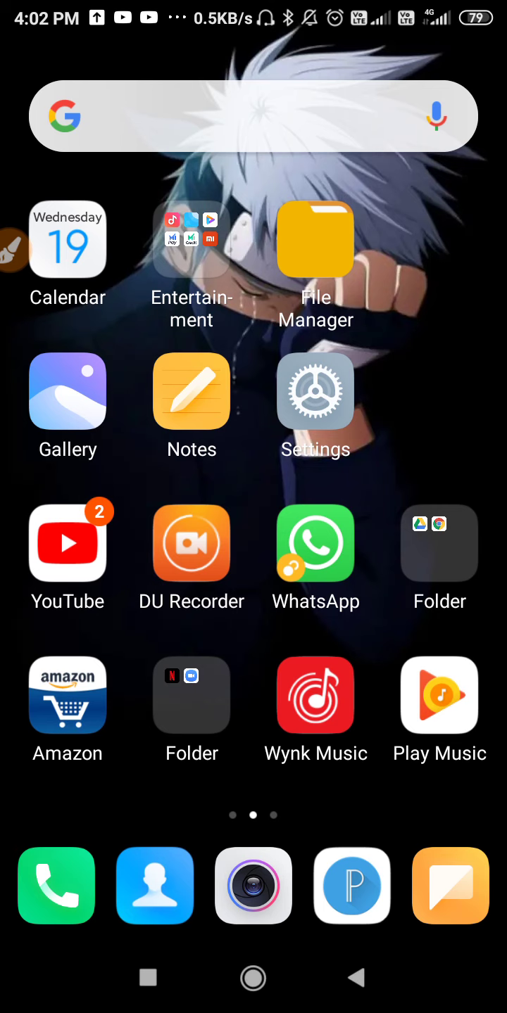
- Cancel the Twitter uninstall prompt so the app stays installed, then relaunch Settings
scroll("left", 3)
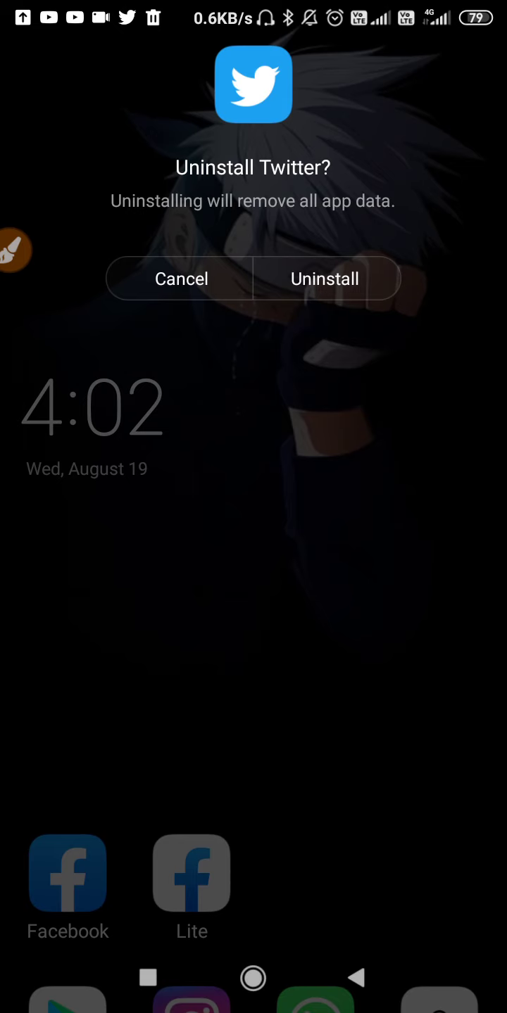
left_click(181, 279)
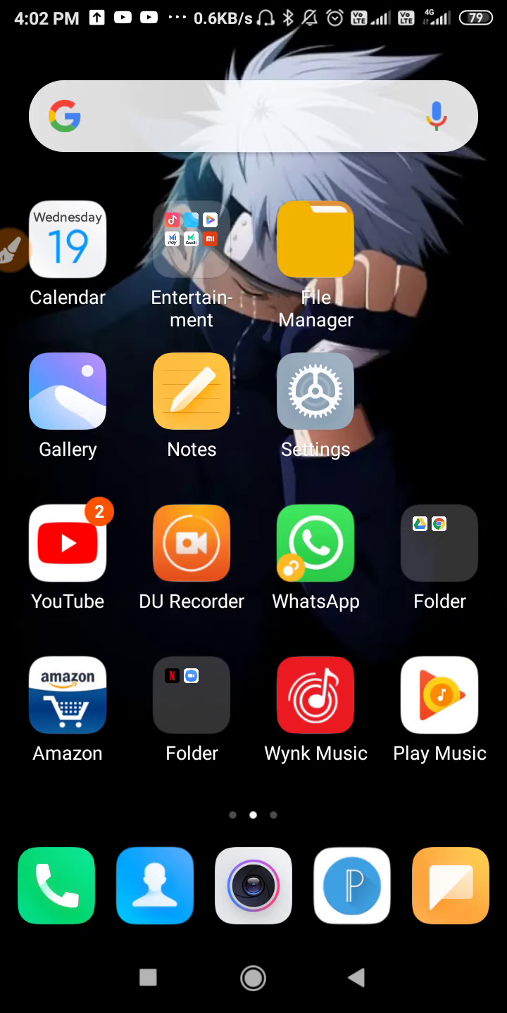
left_click(315, 392)
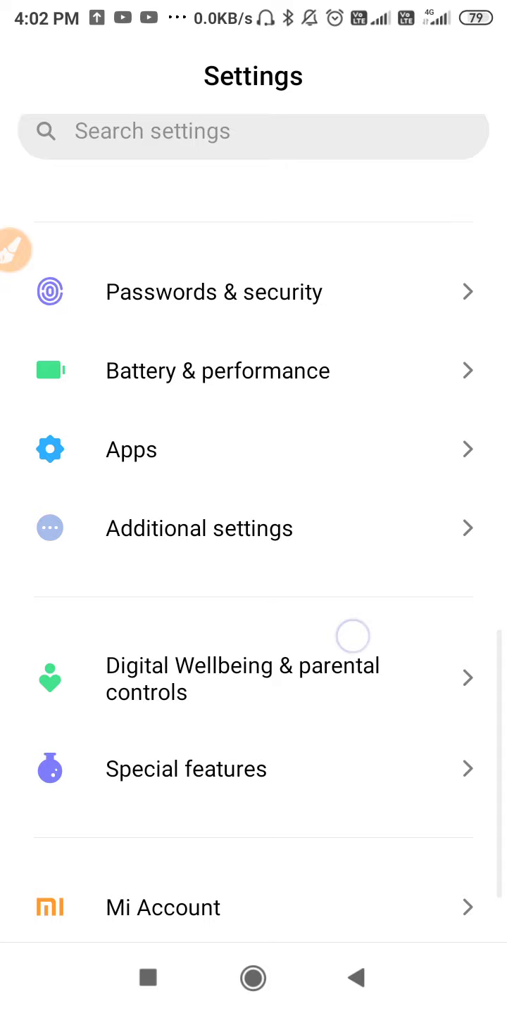